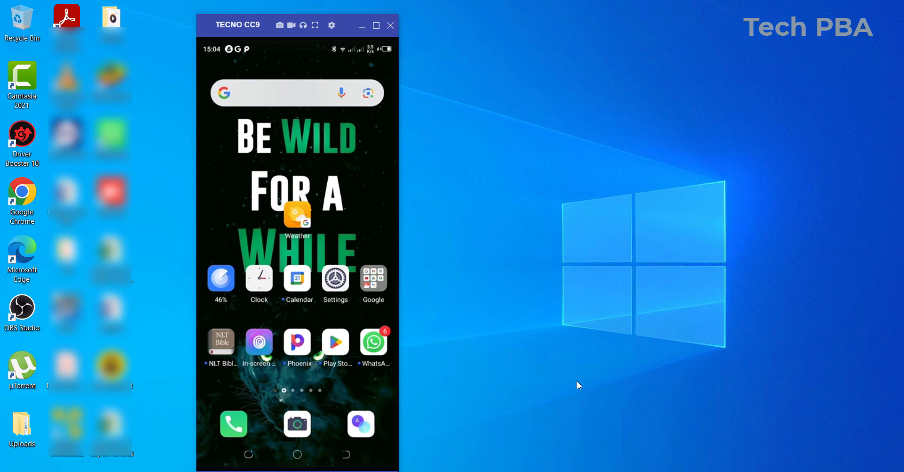
mouse_move(394, 278)
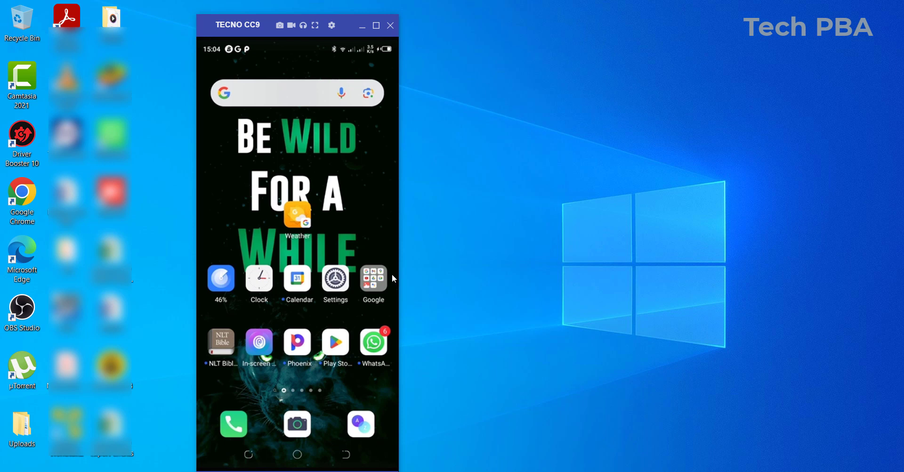
mouse_move(350, 245)
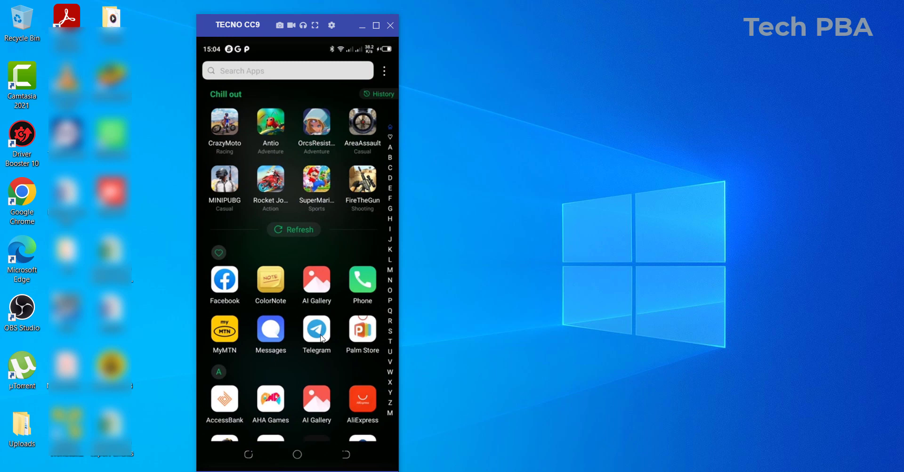
mouse_move(217, 304)
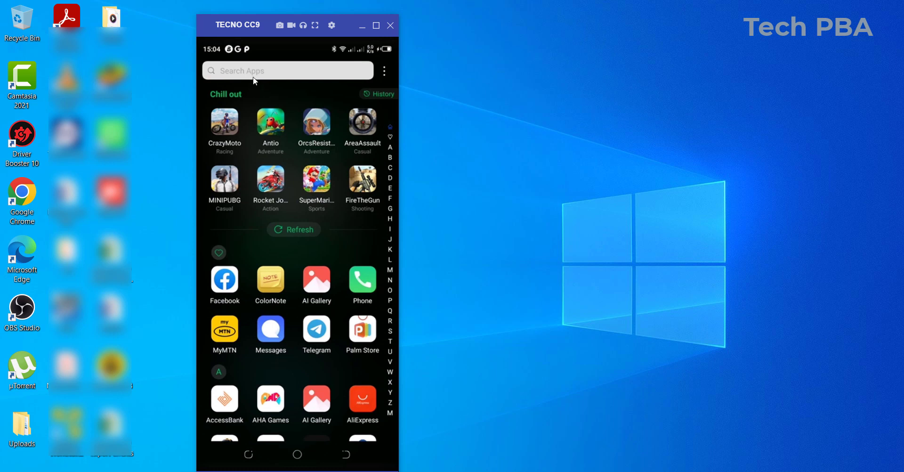
Bring up the app drawer listing the installed apps
click(287, 70)
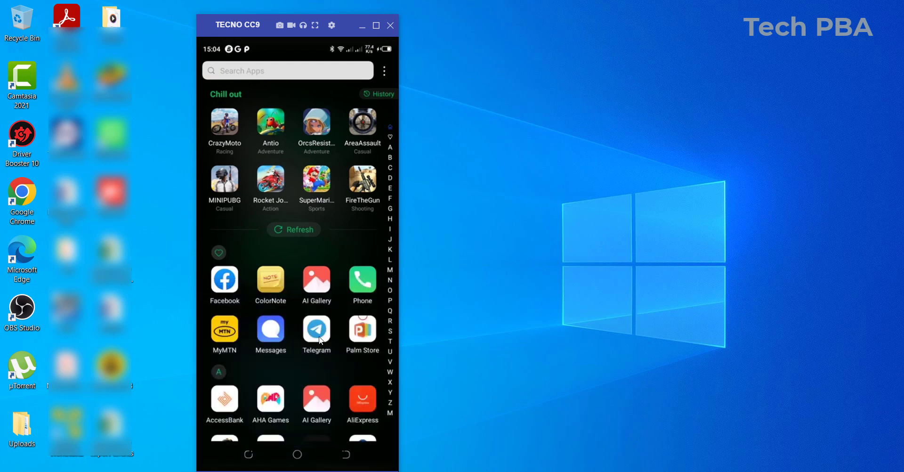
Launch Telegram and show its main navigation menu
click(316, 333)
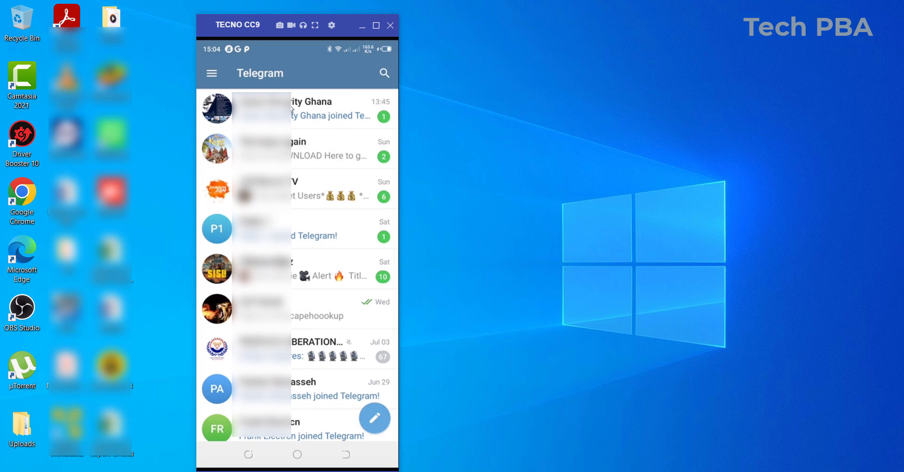
mouse_move(273, 89)
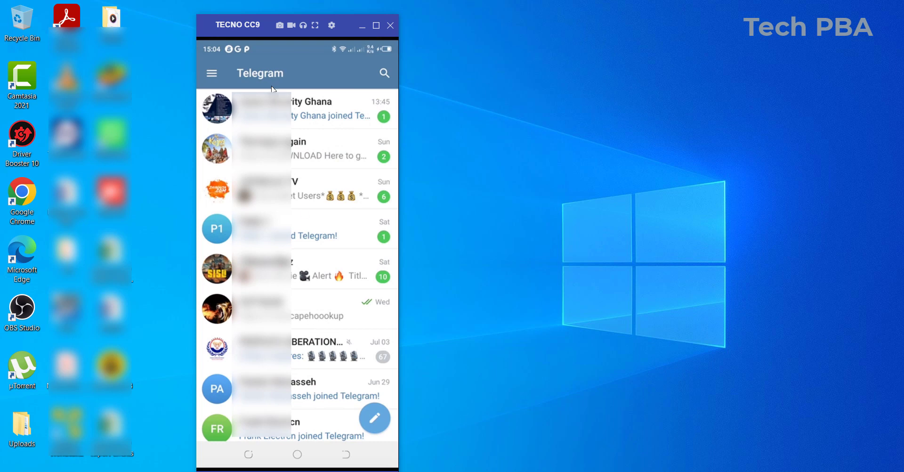
mouse_move(212, 73)
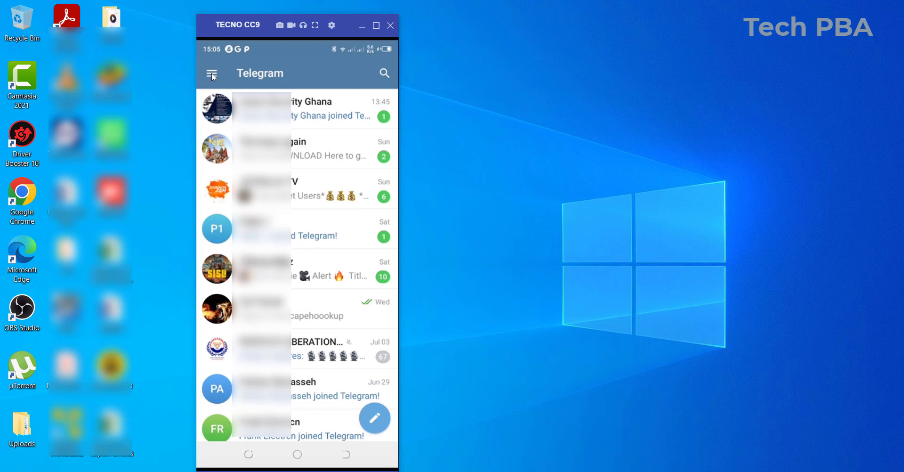
click(210, 73)
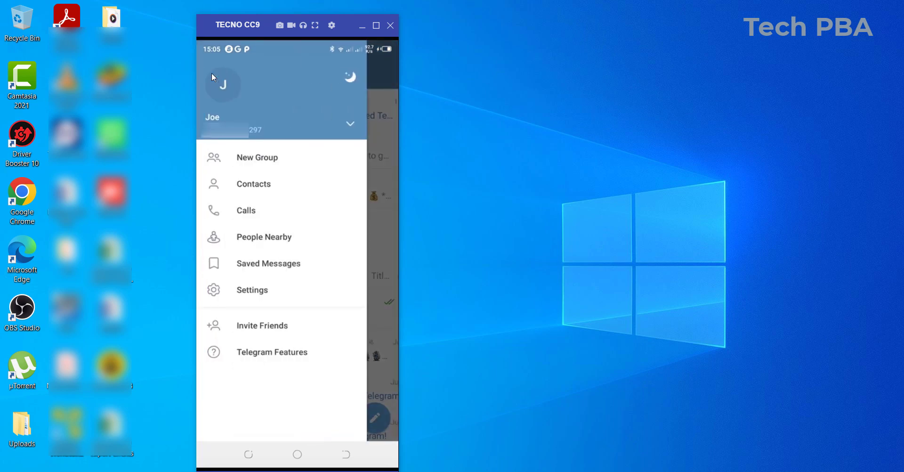
mouse_move(261, 223)
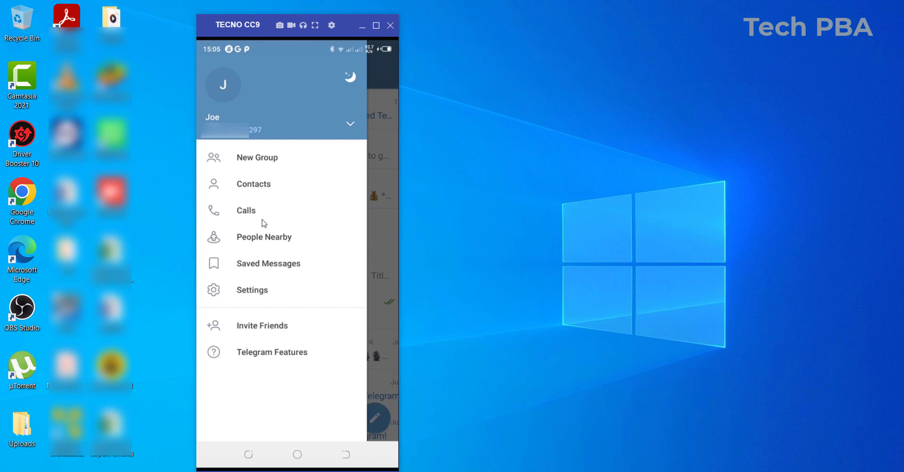
mouse_move(266, 296)
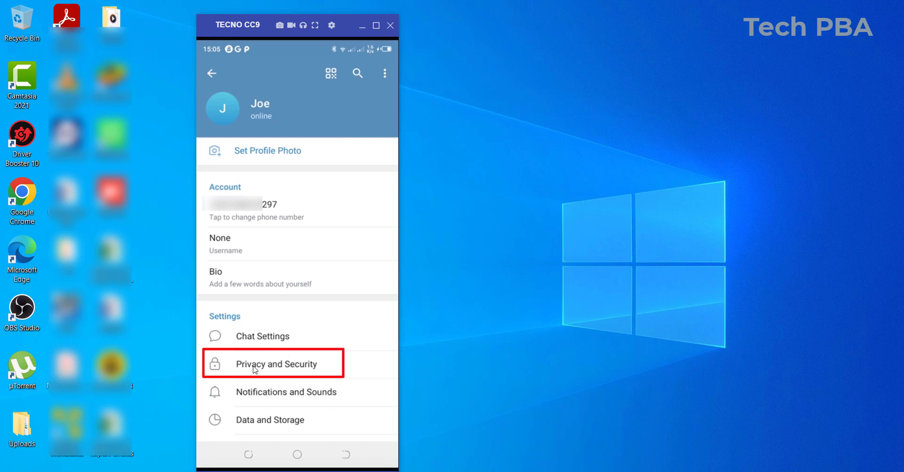
Show the Privacy and Security page from the Settings list
click(273, 363)
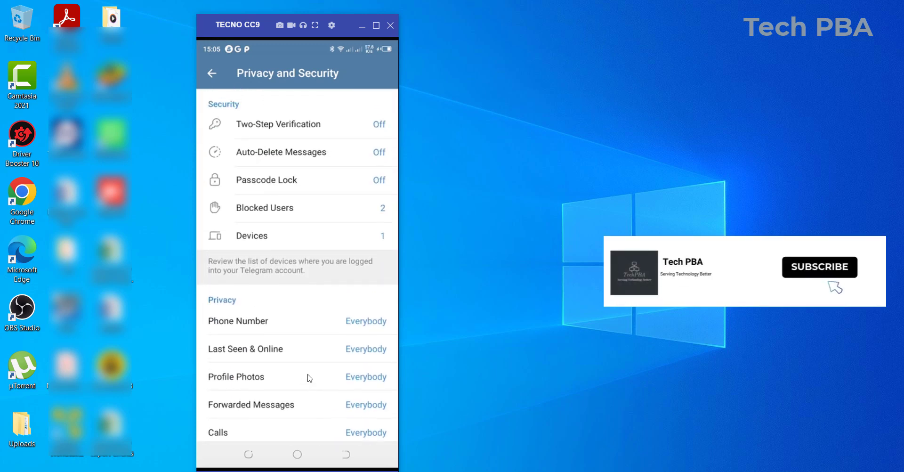
mouse_move(298, 138)
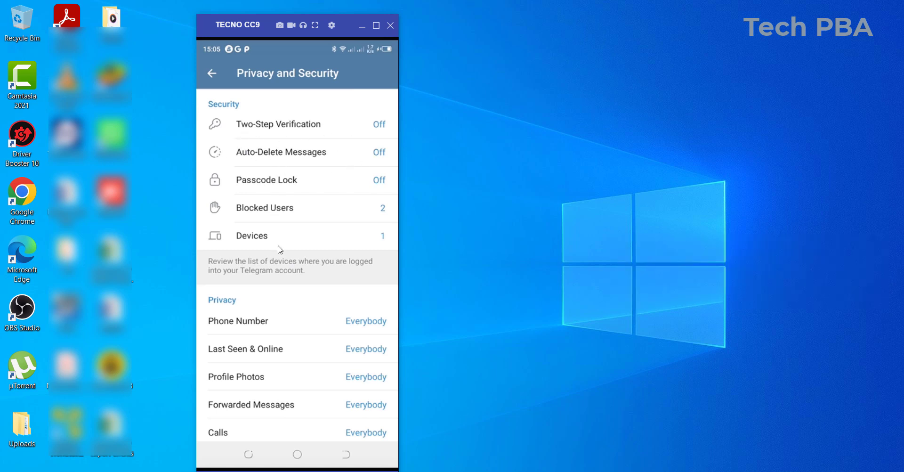
mouse_move(290, 247)
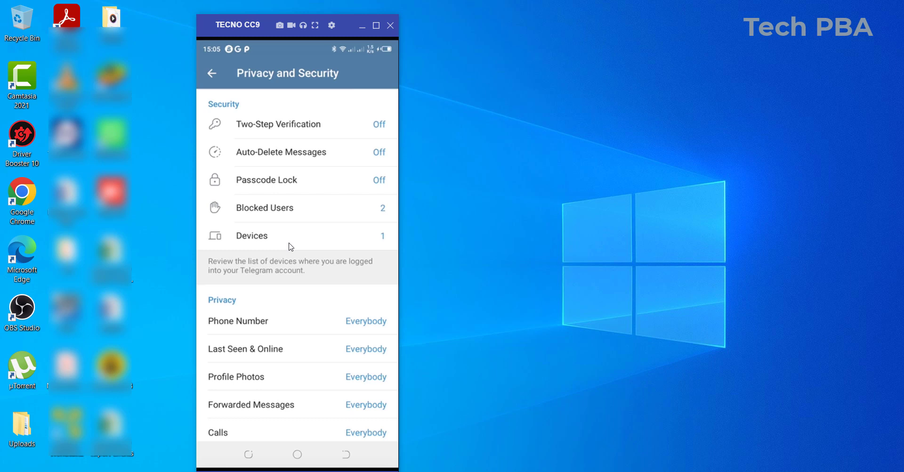
mouse_move(259, 194)
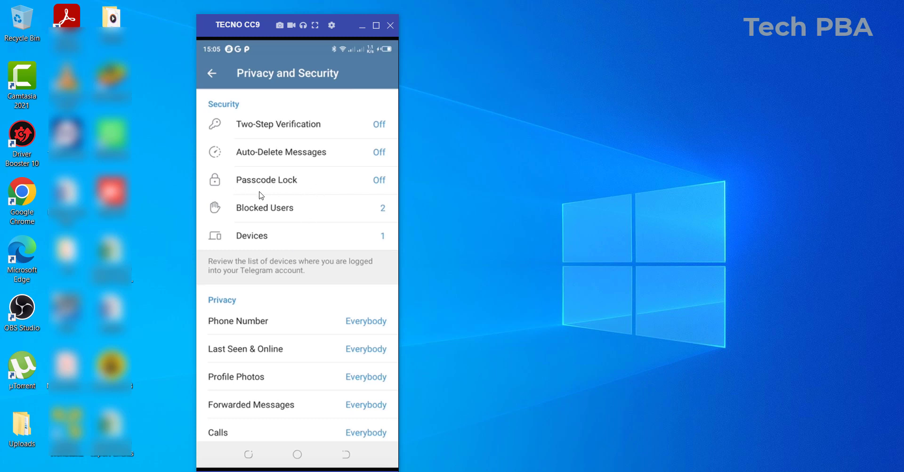
mouse_move(299, 350)
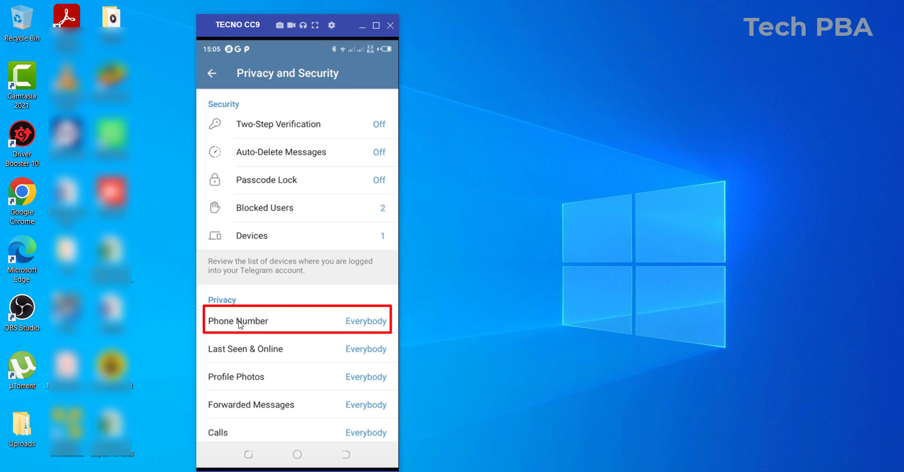
mouse_move(232, 316)
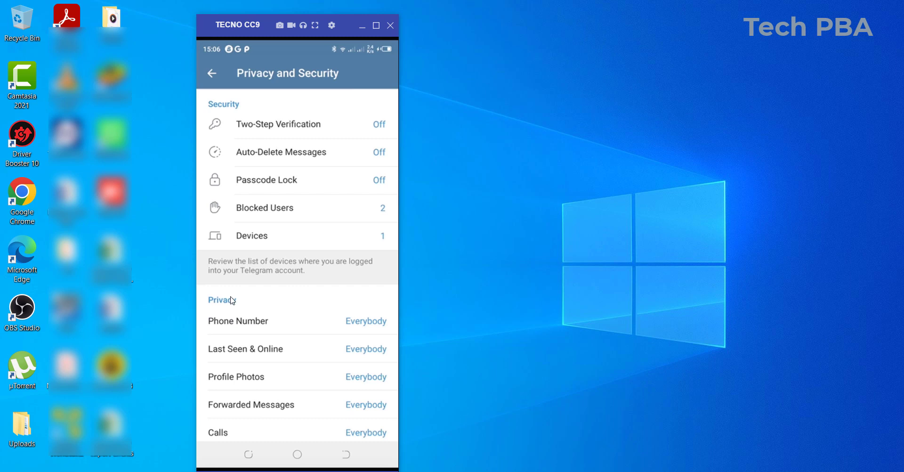
mouse_move(375, 301)
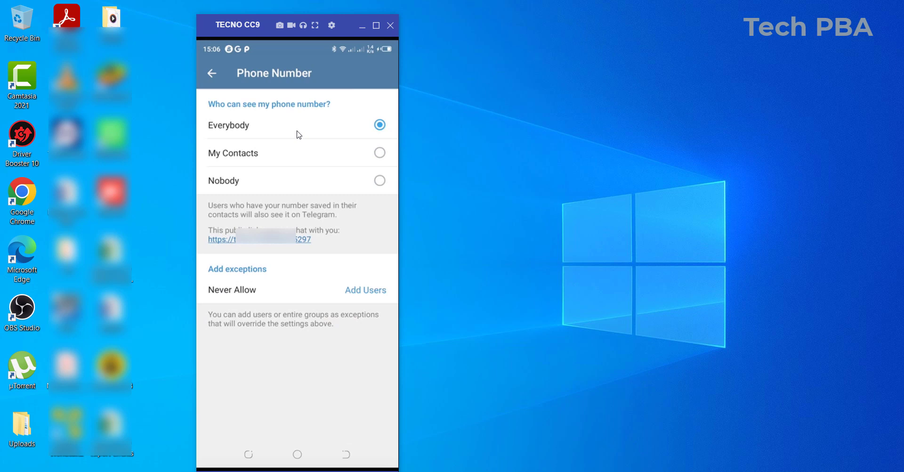
mouse_move(258, 113)
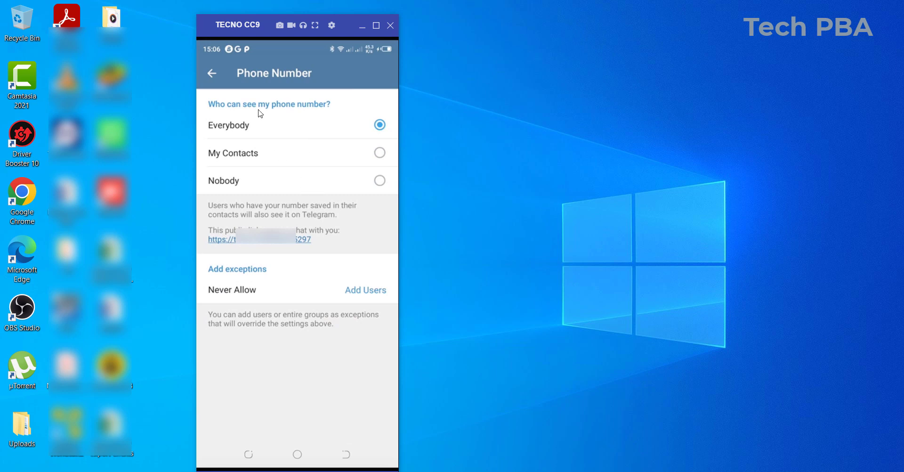
mouse_move(247, 160)
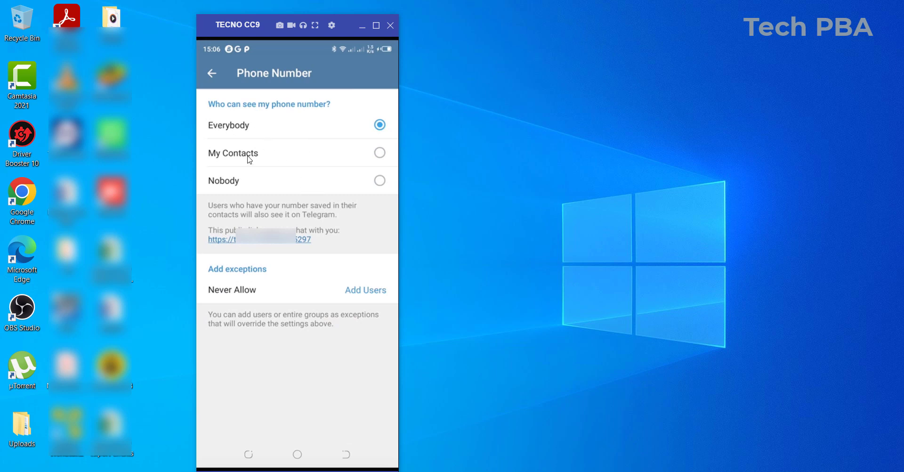
mouse_move(304, 163)
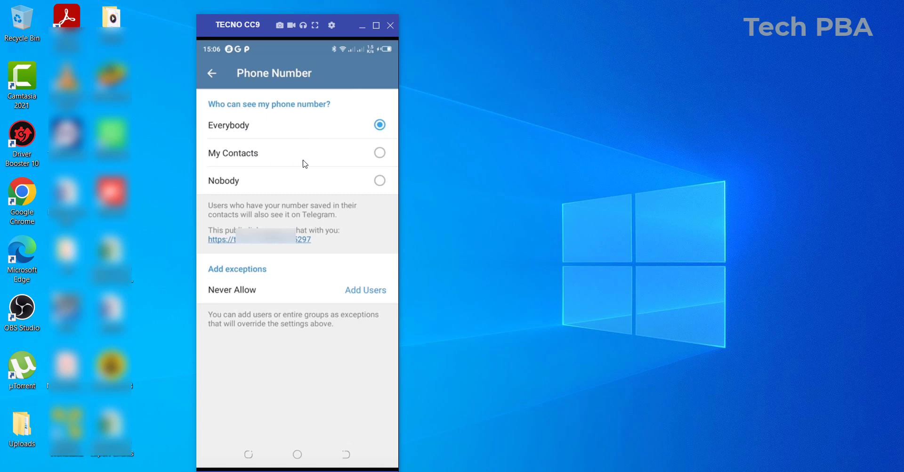
mouse_move(288, 185)
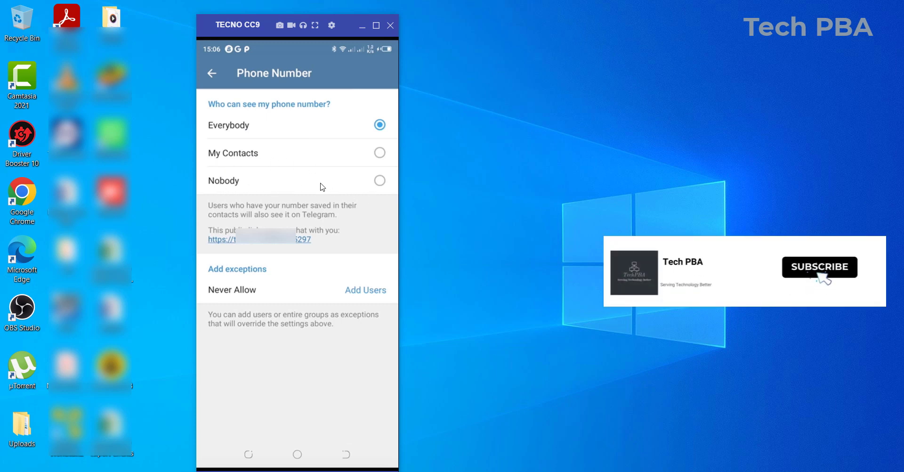
mouse_move(261, 152)
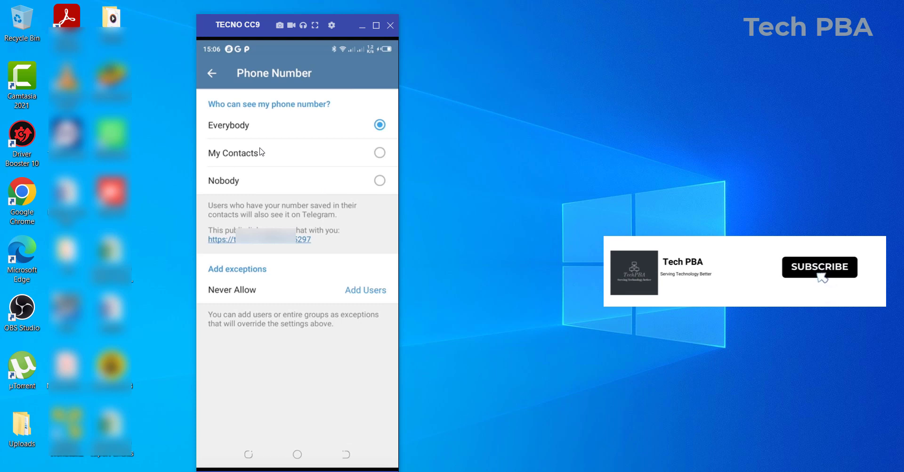
mouse_move(315, 154)
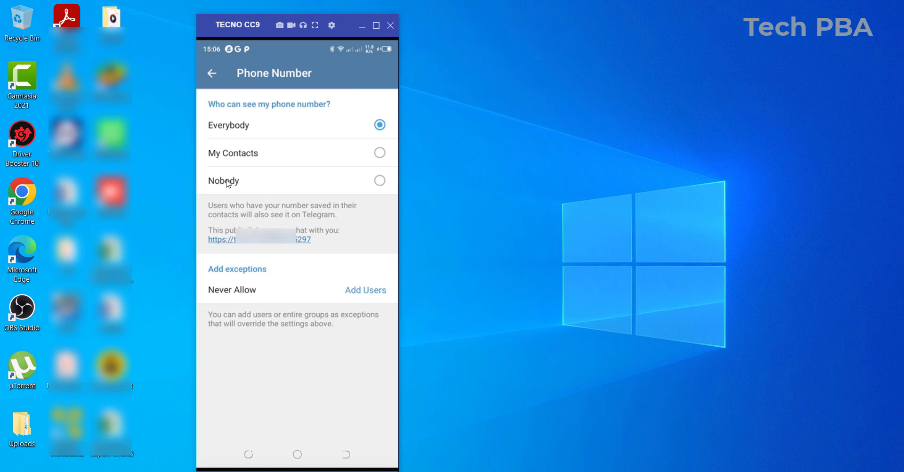
mouse_move(295, 183)
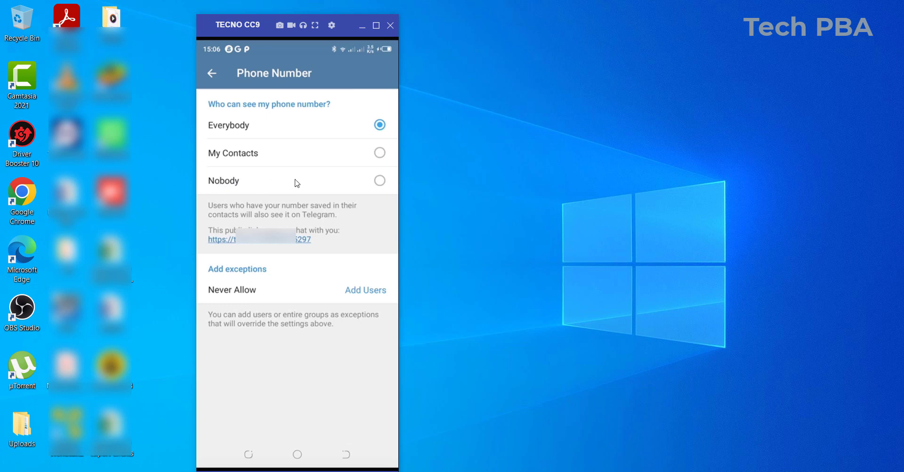
mouse_move(383, 187)
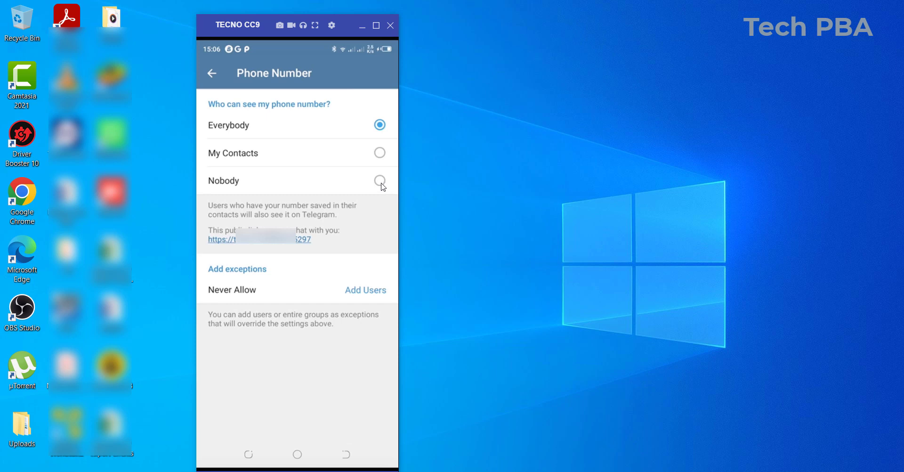
Set Phone Number visibility to Nobody
click(379, 179)
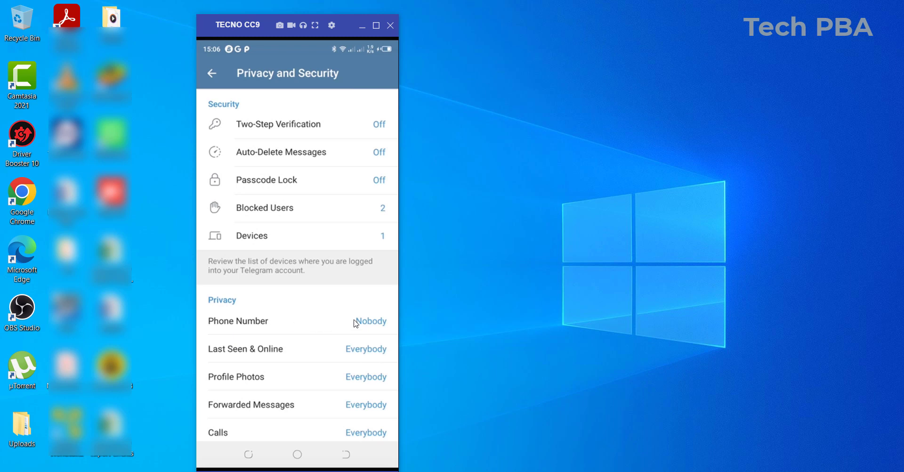
mouse_move(313, 371)
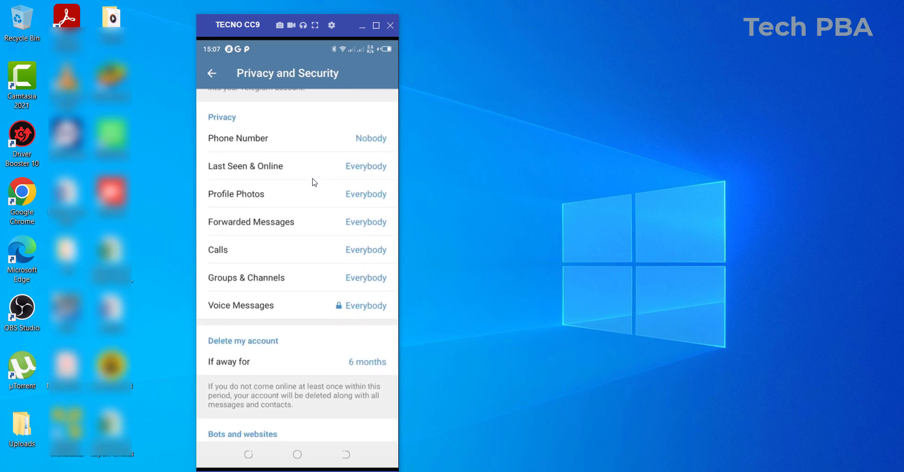
mouse_move(226, 174)
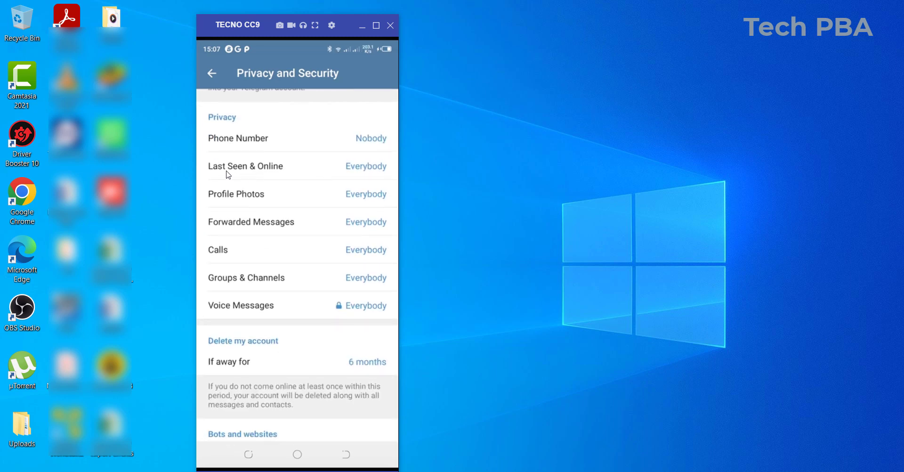
mouse_move(294, 168)
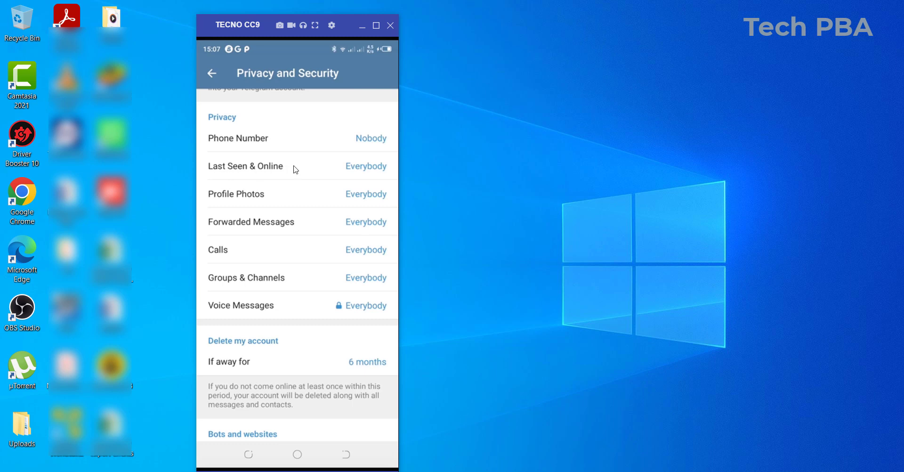
mouse_move(209, 200)
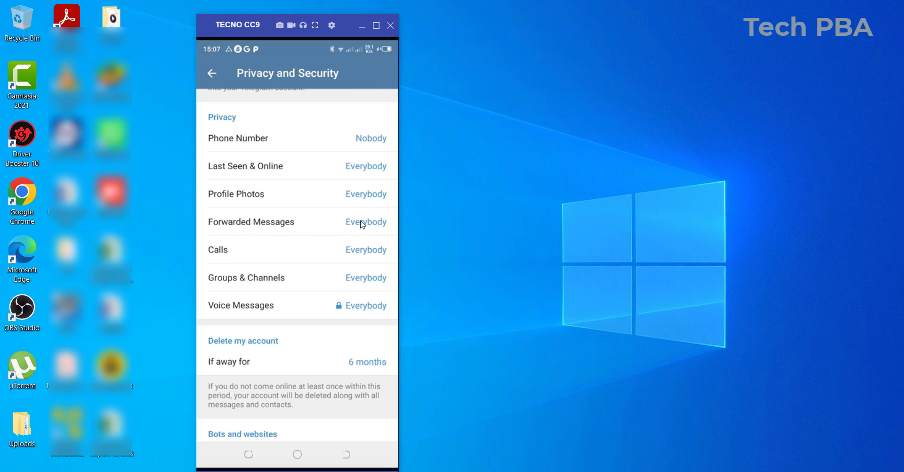
mouse_move(304, 285)
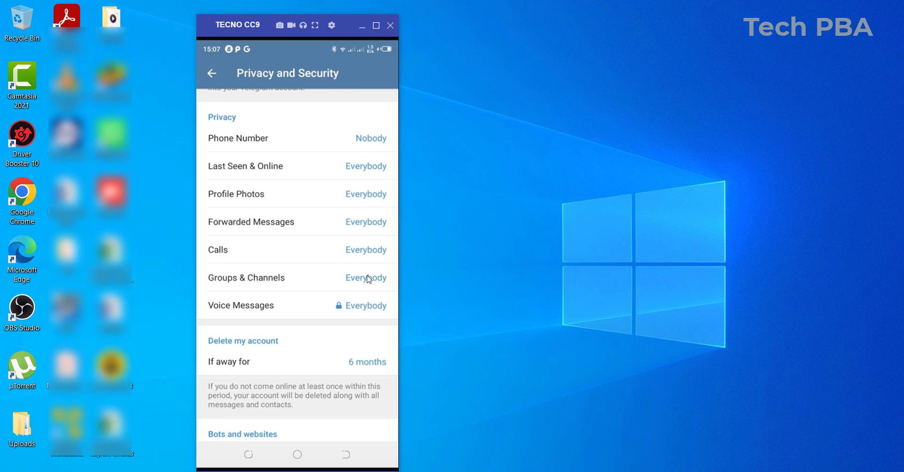
mouse_move(384, 300)
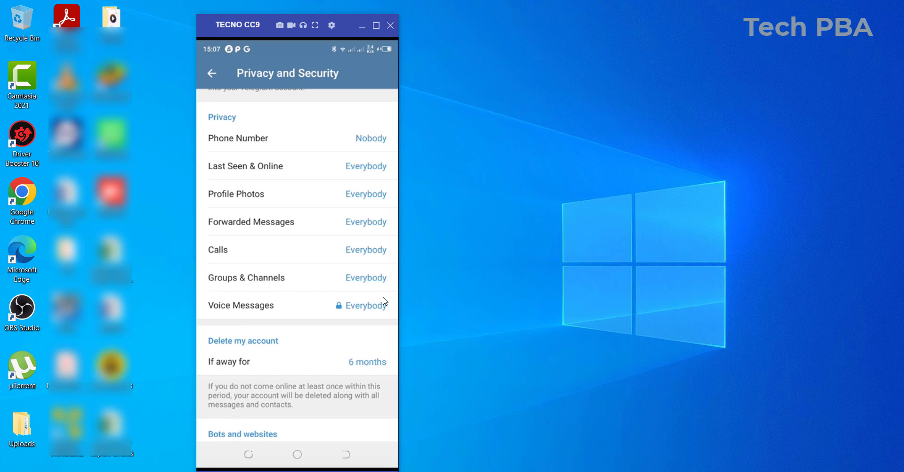
mouse_move(324, 237)
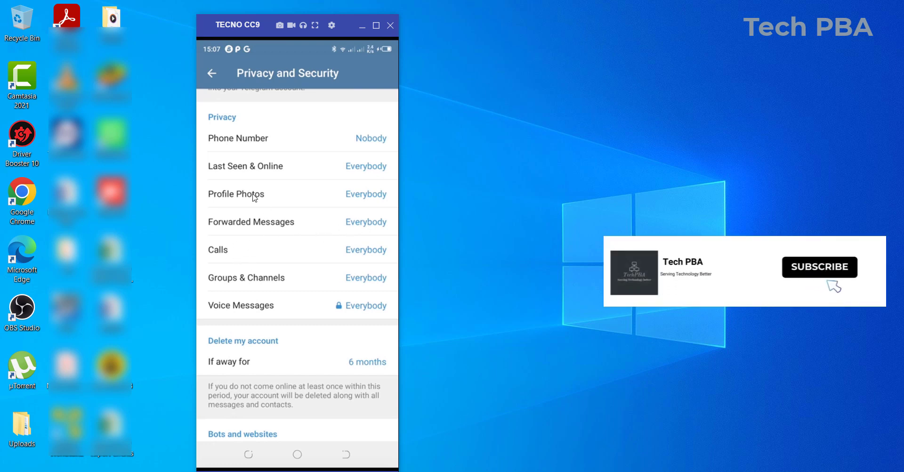
mouse_move(282, 333)
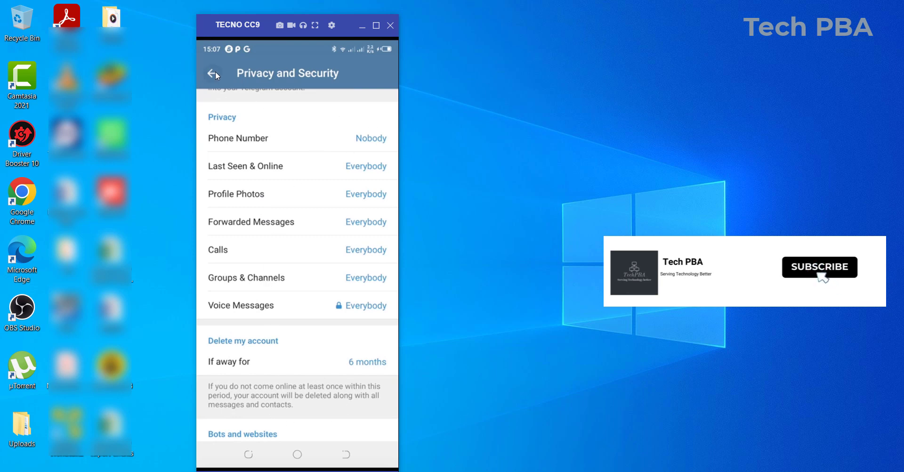
Go back out to the chat list and return to the account Settings page
click(212, 73)
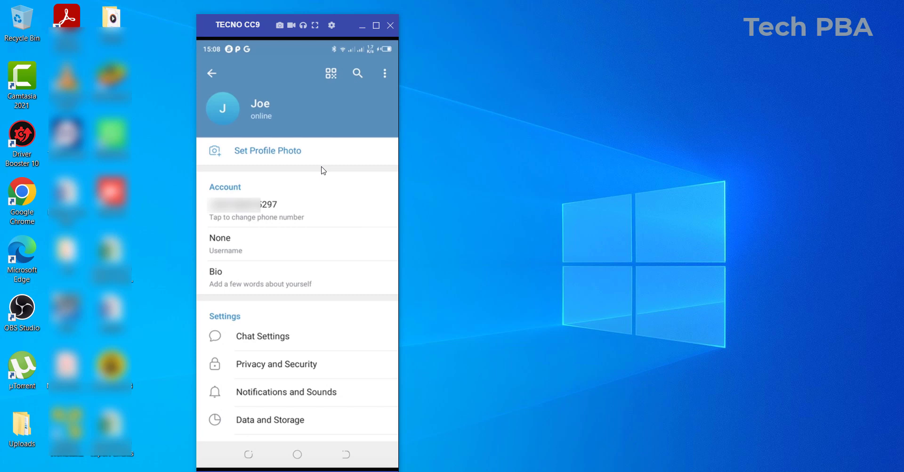
mouse_move(205, 78)
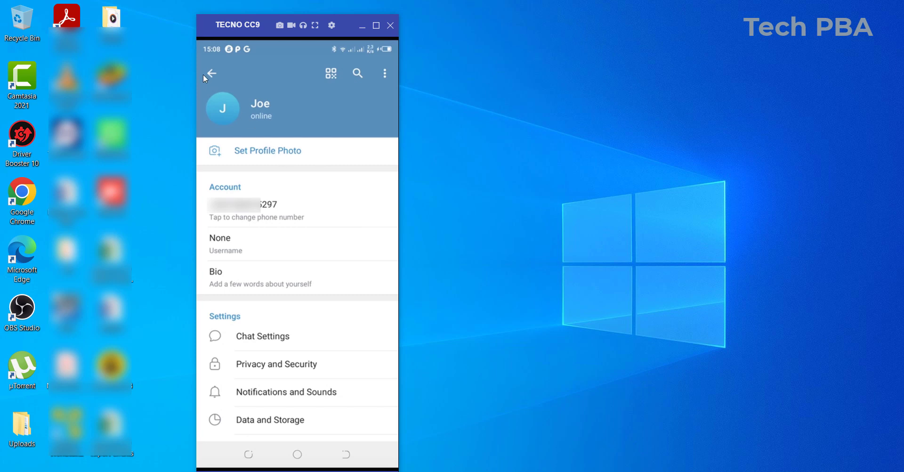
mouse_move(213, 76)
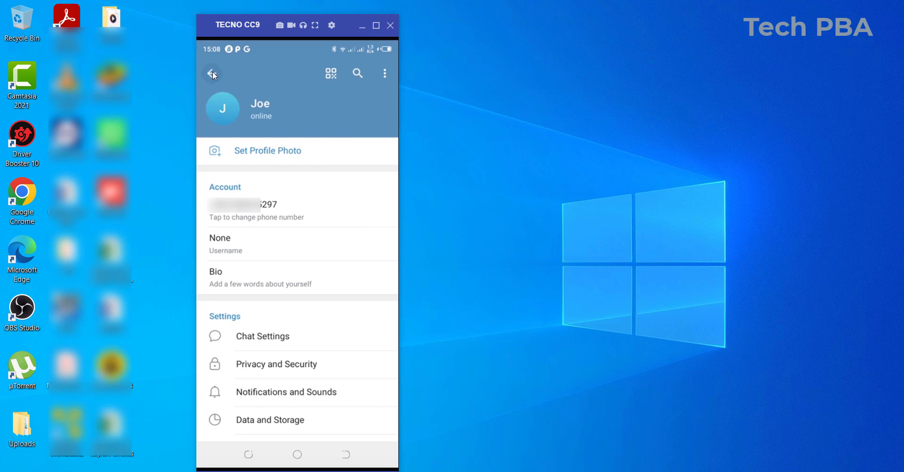
click(211, 74)
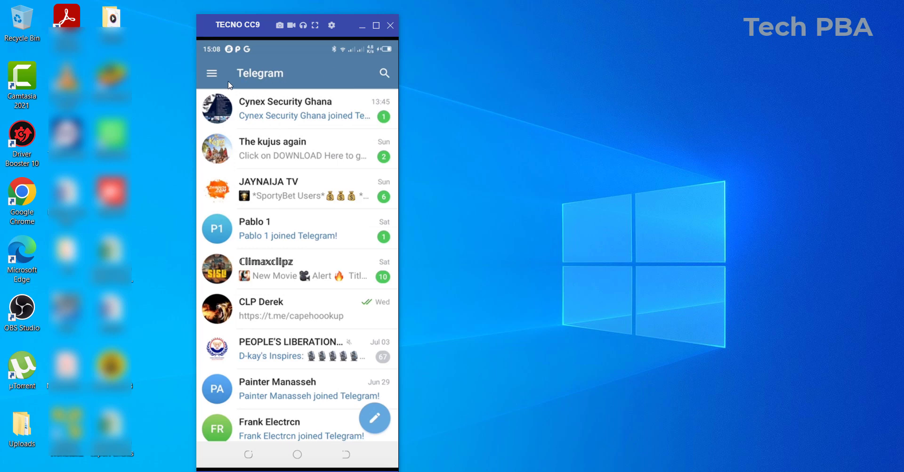
mouse_move(215, 76)
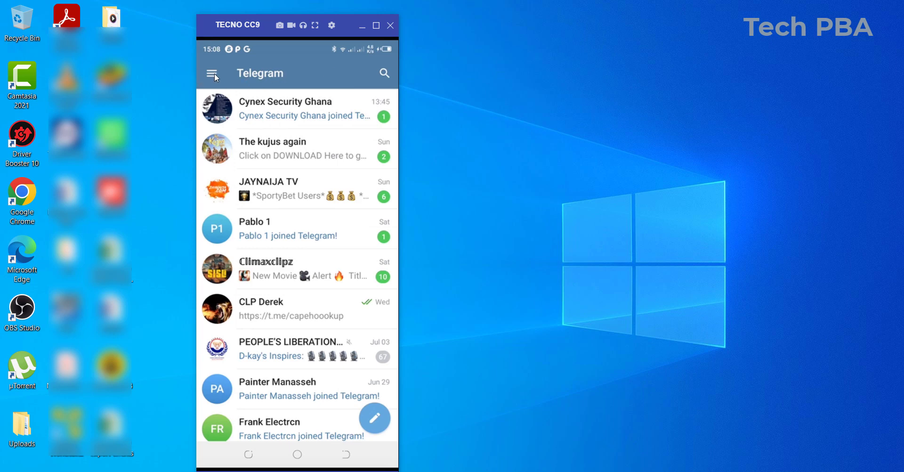
click(211, 73)
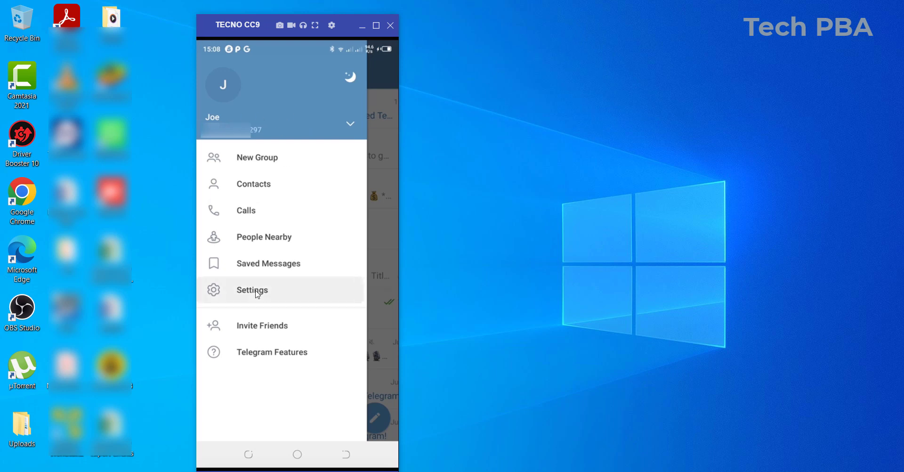
click(251, 289)
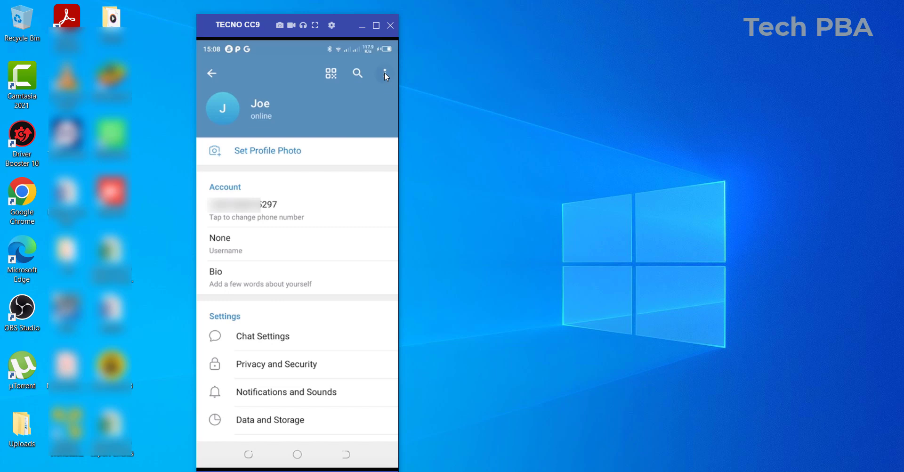
Show the profile actions menu with Edit name, Set Profile Photo and Log Out
click(384, 73)
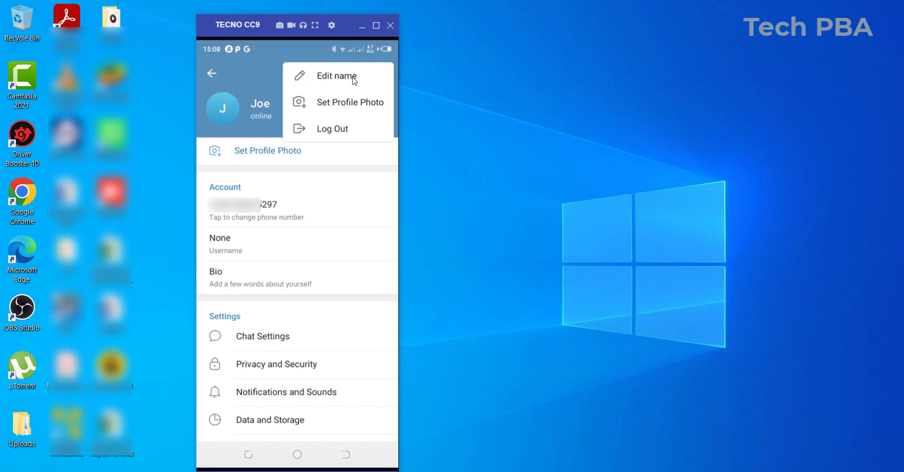
mouse_move(353, 81)
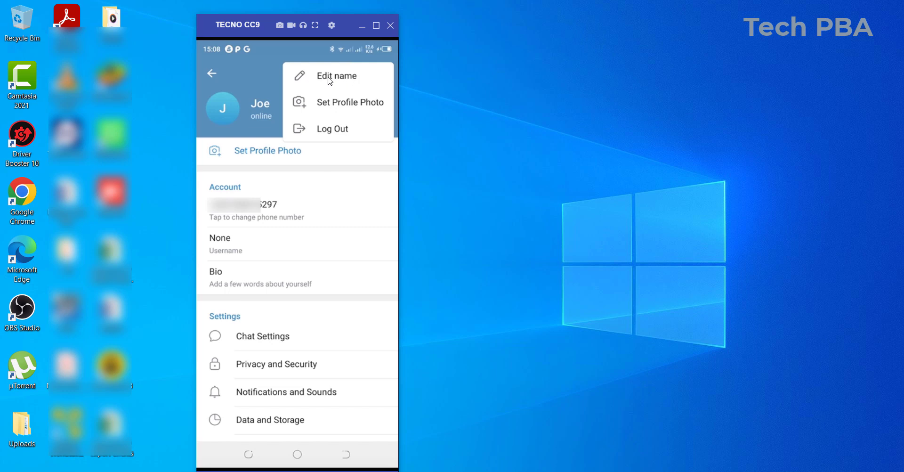
mouse_move(327, 111)
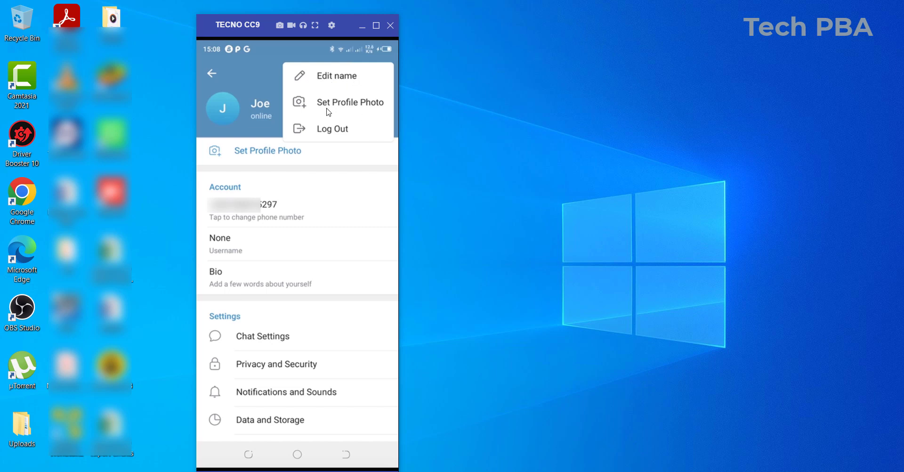
mouse_move(350, 107)
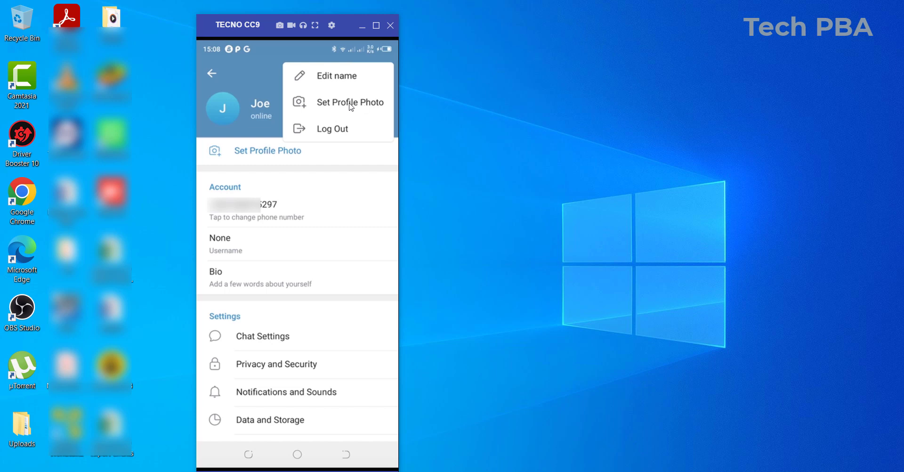
mouse_move(336, 135)
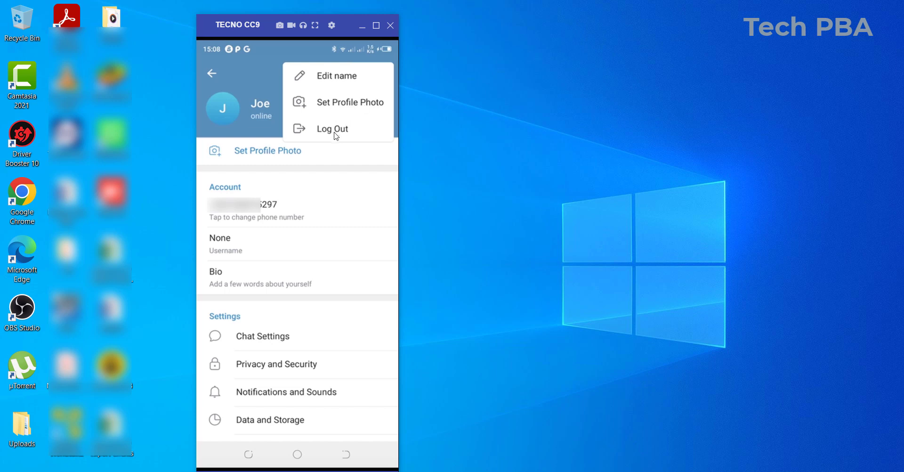
mouse_move(310, 129)
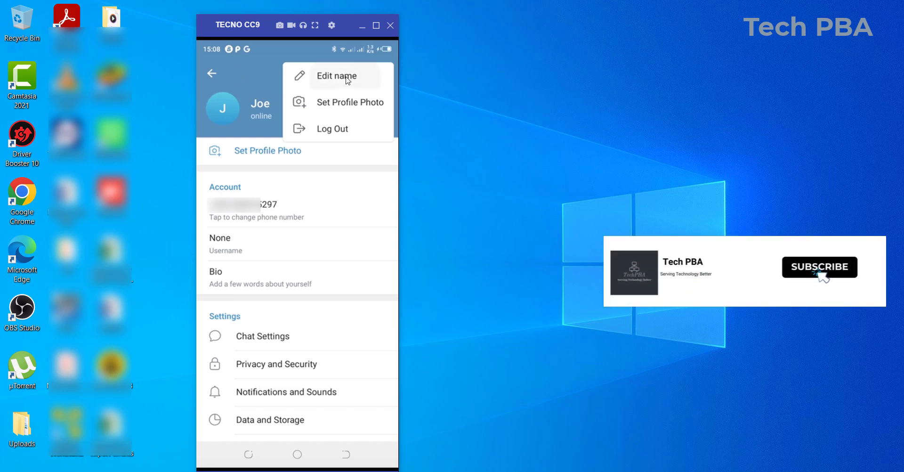
Change the First name from Joe to Fiifi and save it
click(337, 76)
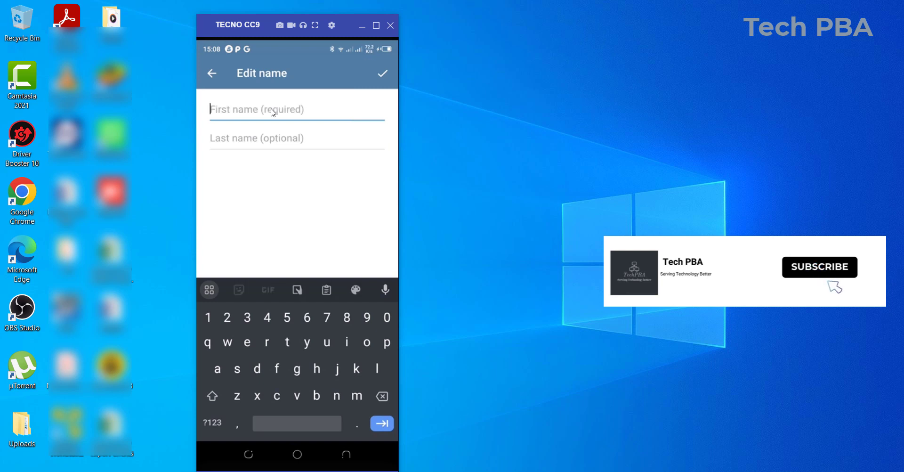
click(211, 396)
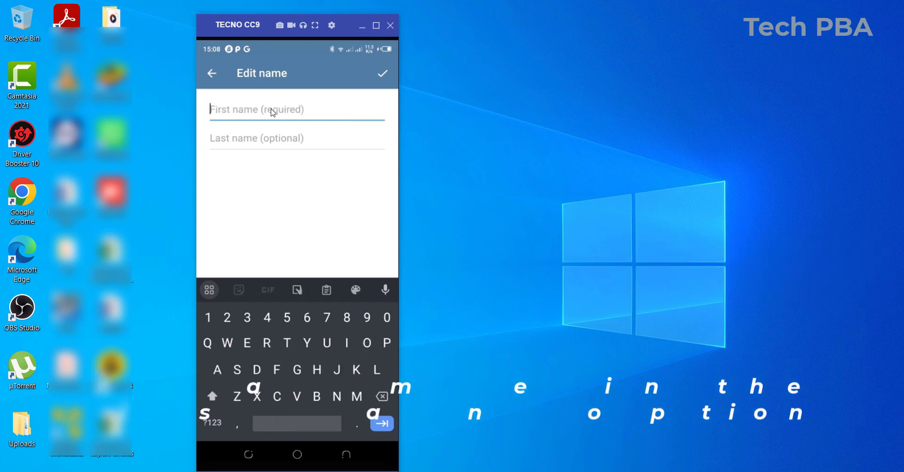
text(Fii)
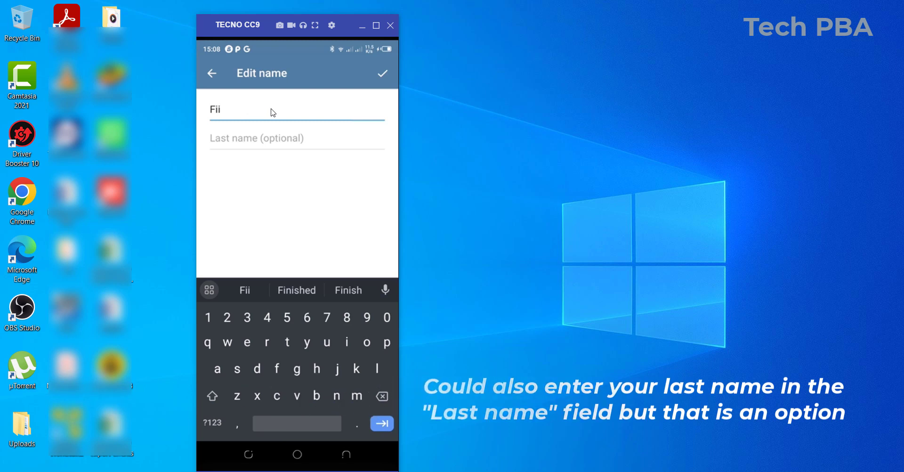
text(fi)
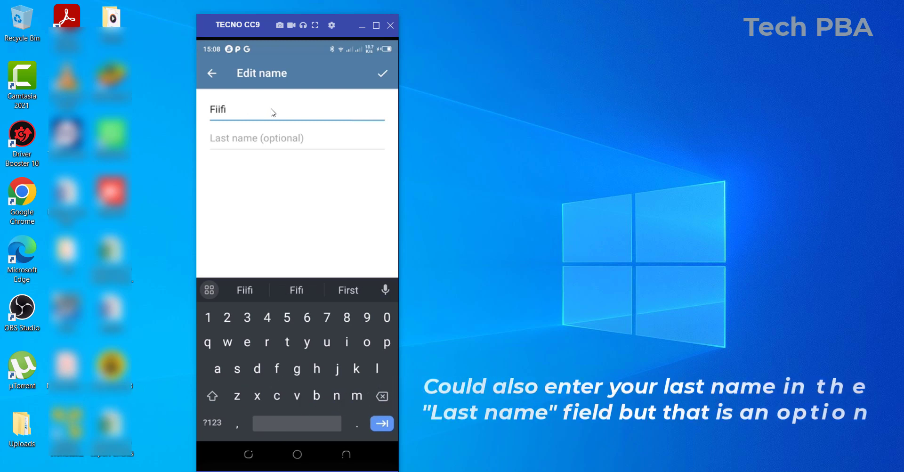
mouse_move(363, 94)
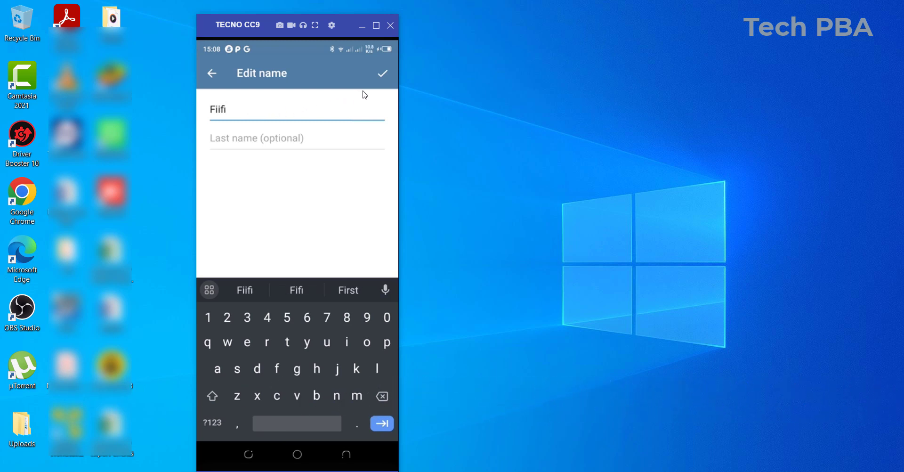
click(382, 74)
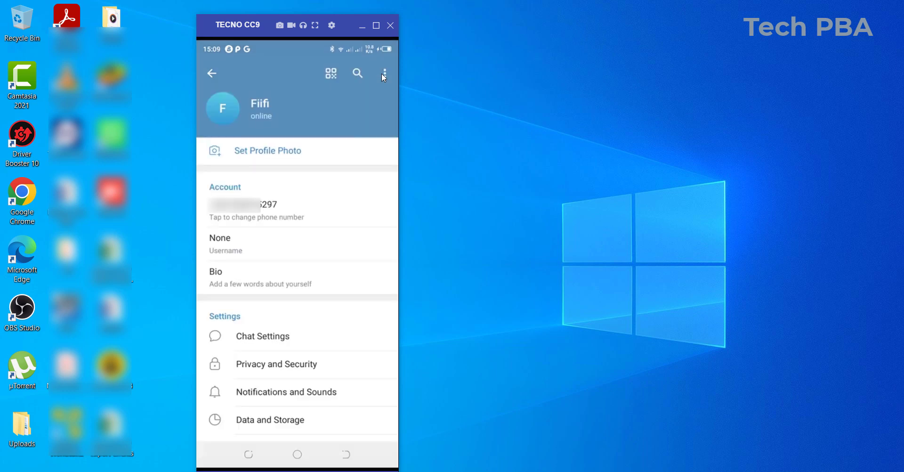
mouse_move(266, 117)
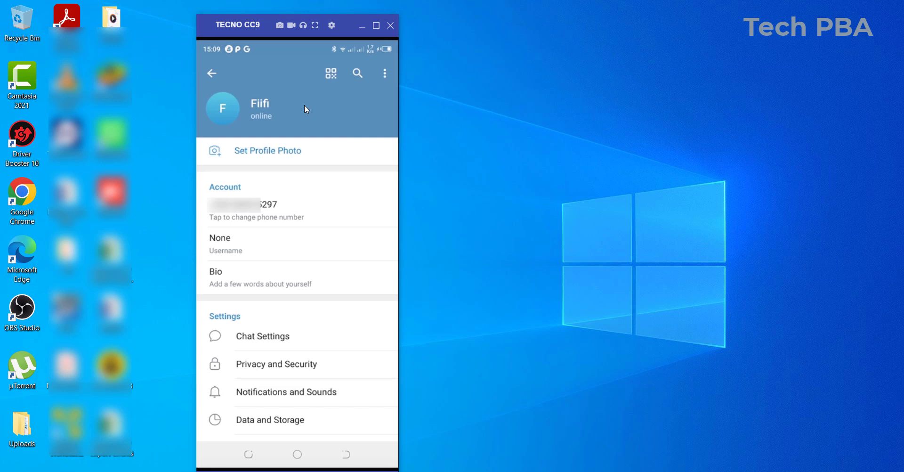
mouse_move(304, 380)
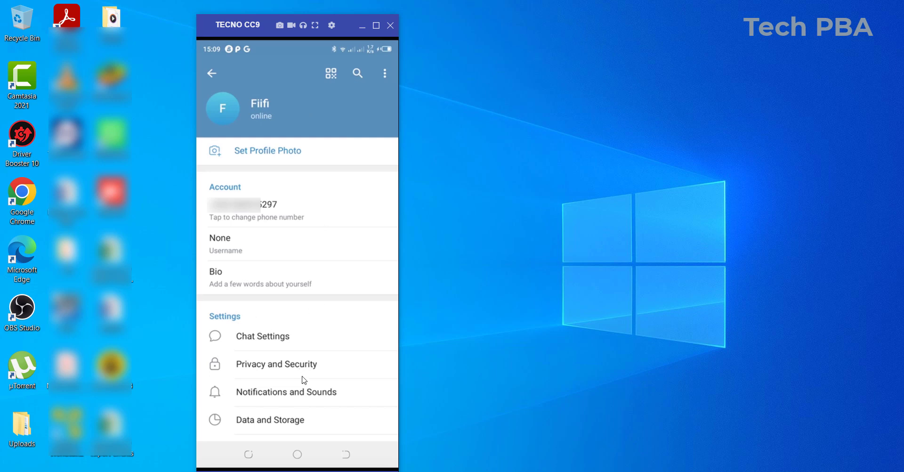
mouse_move(292, 242)
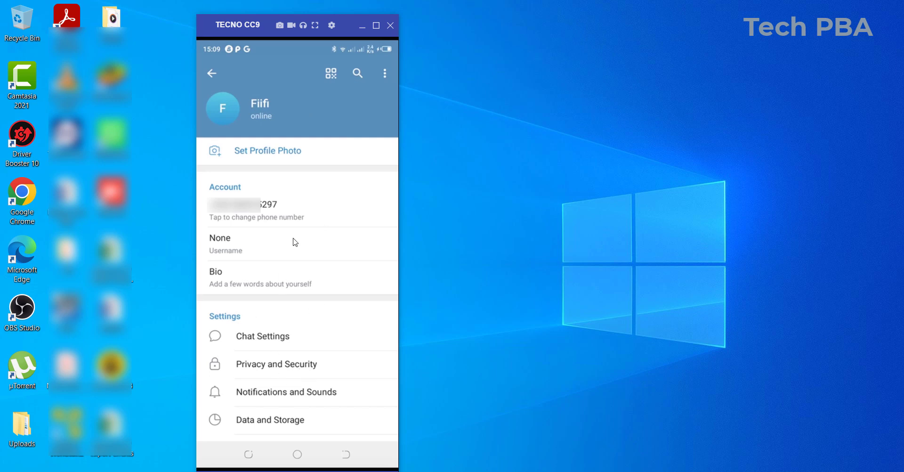